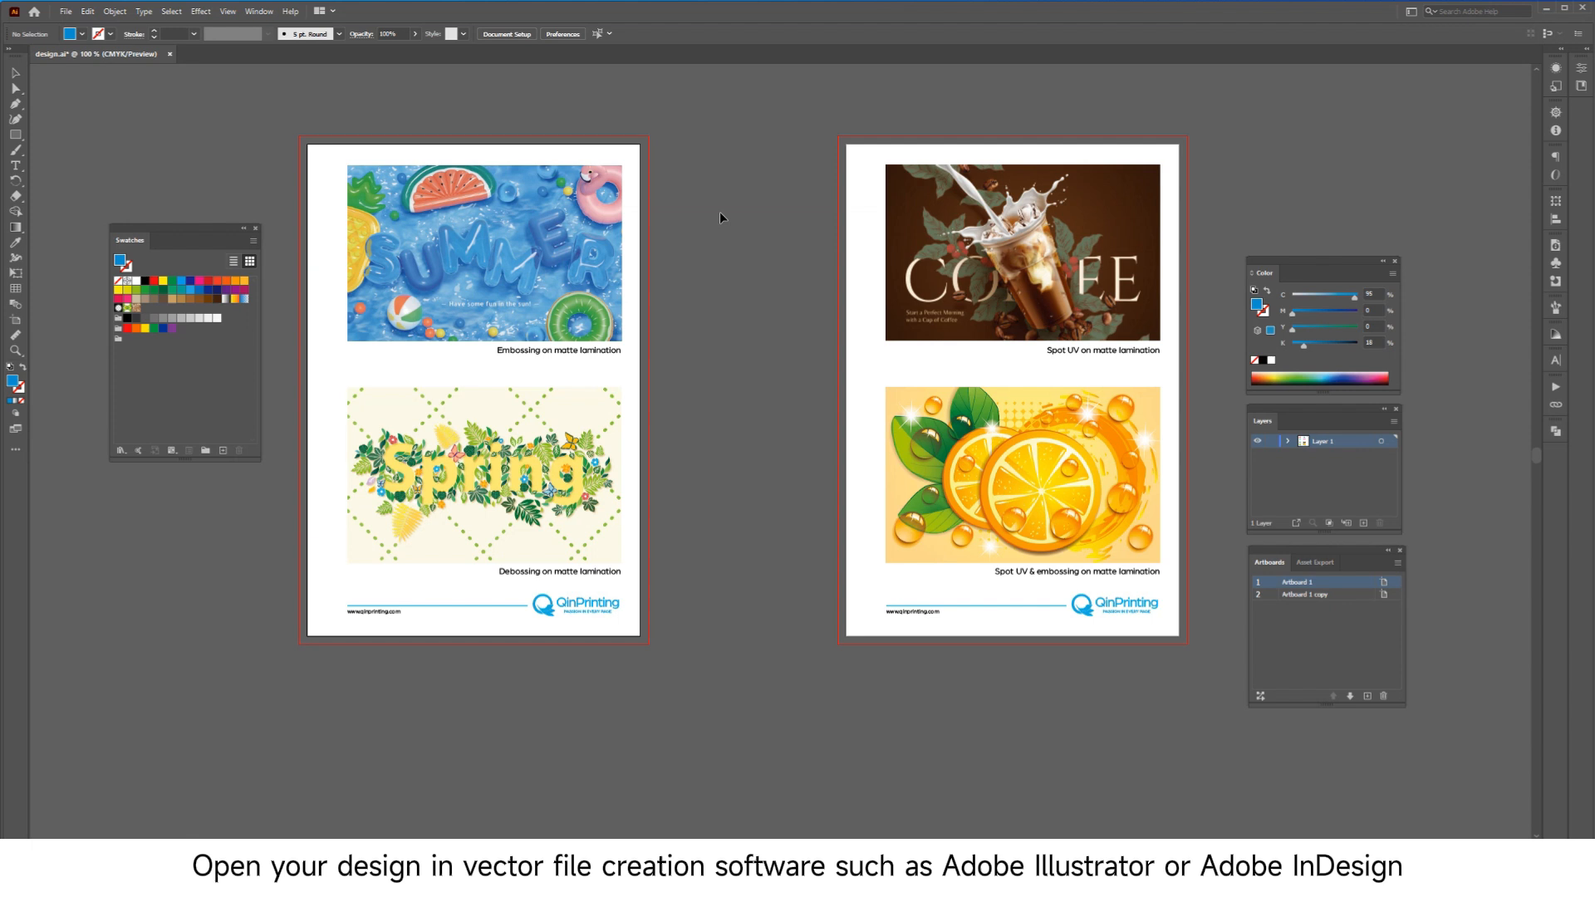
mouse_move(73, 382)
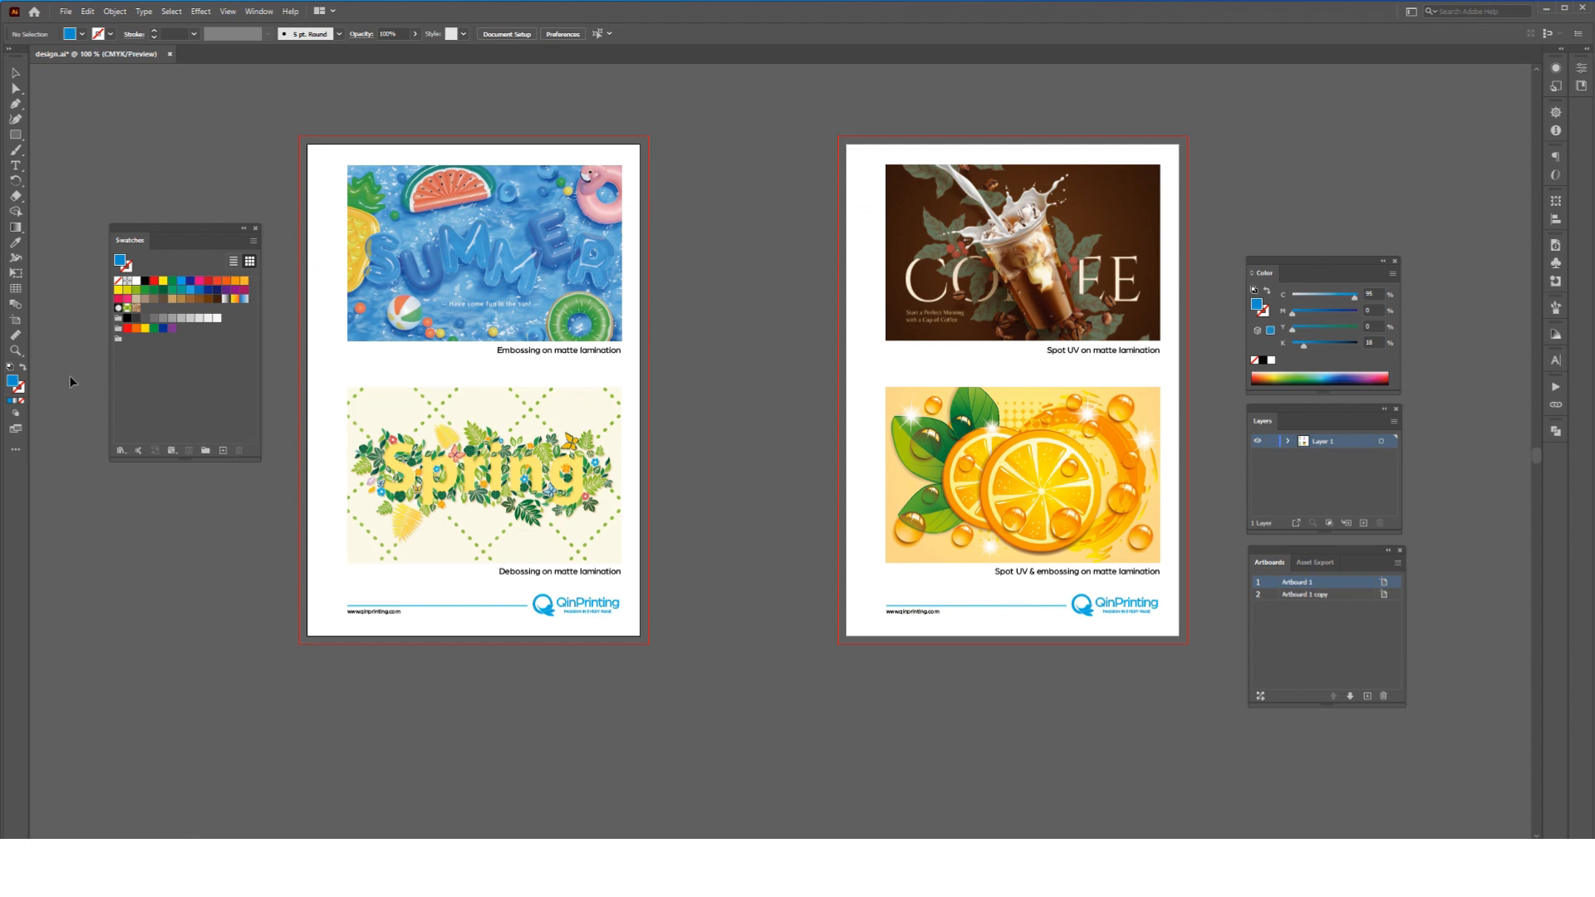
Step: Duplicate Artboard 1 with its artwork into a third artboard using the Artboard tool
click(15, 321)
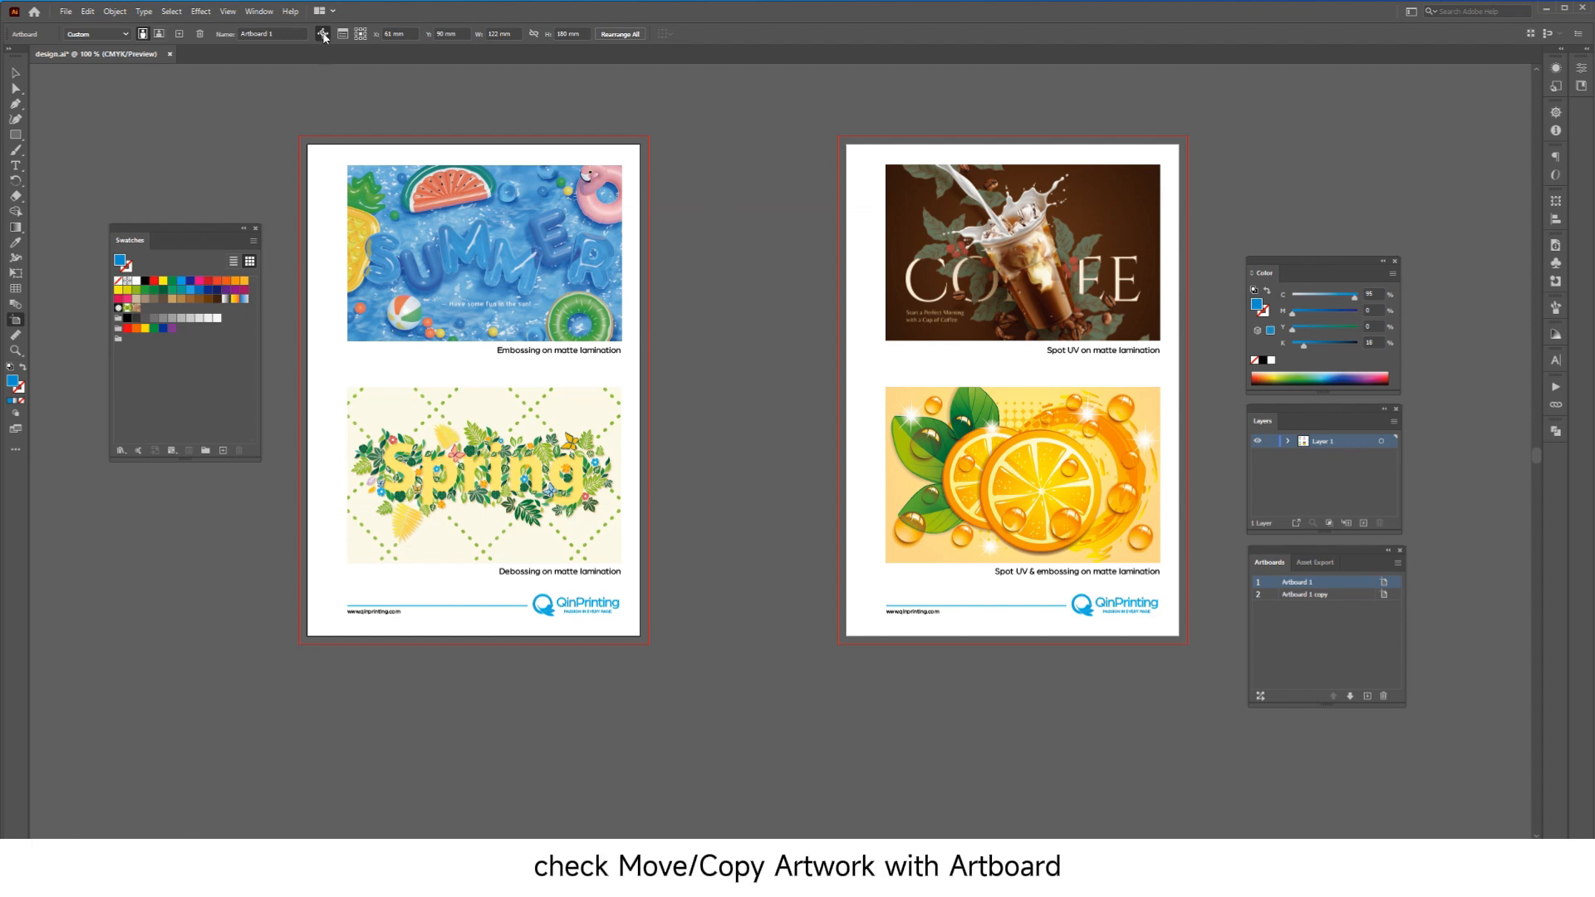
click(323, 33)
text(emboss)
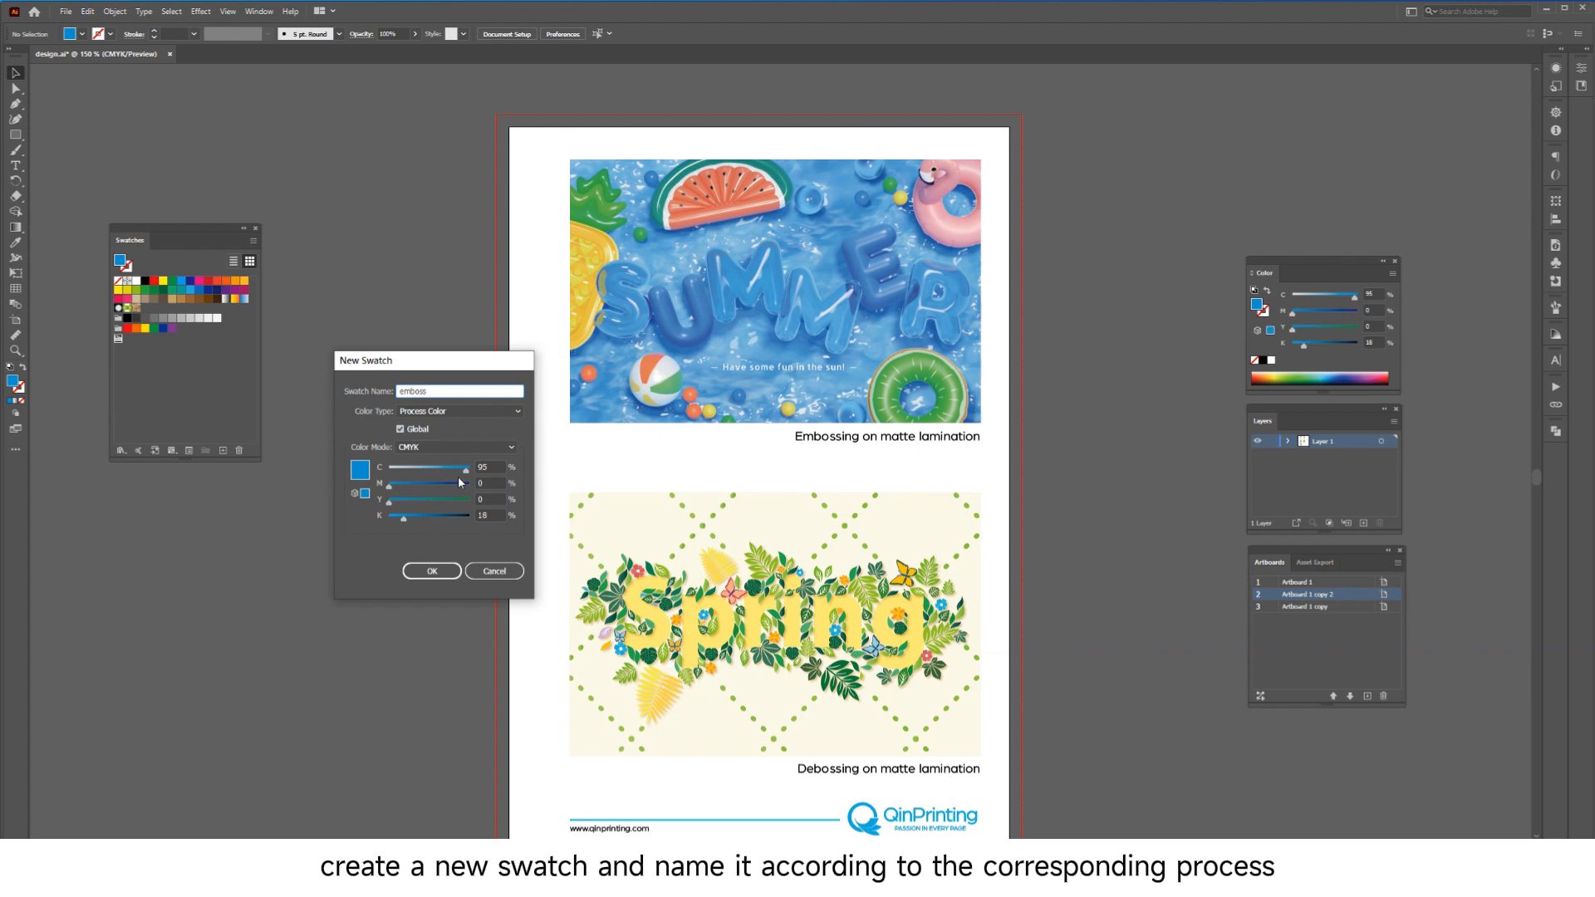
Step: Create 'emboss' and 'deboss' swatches, each with Color Type set to Spot Color
click(459, 411)
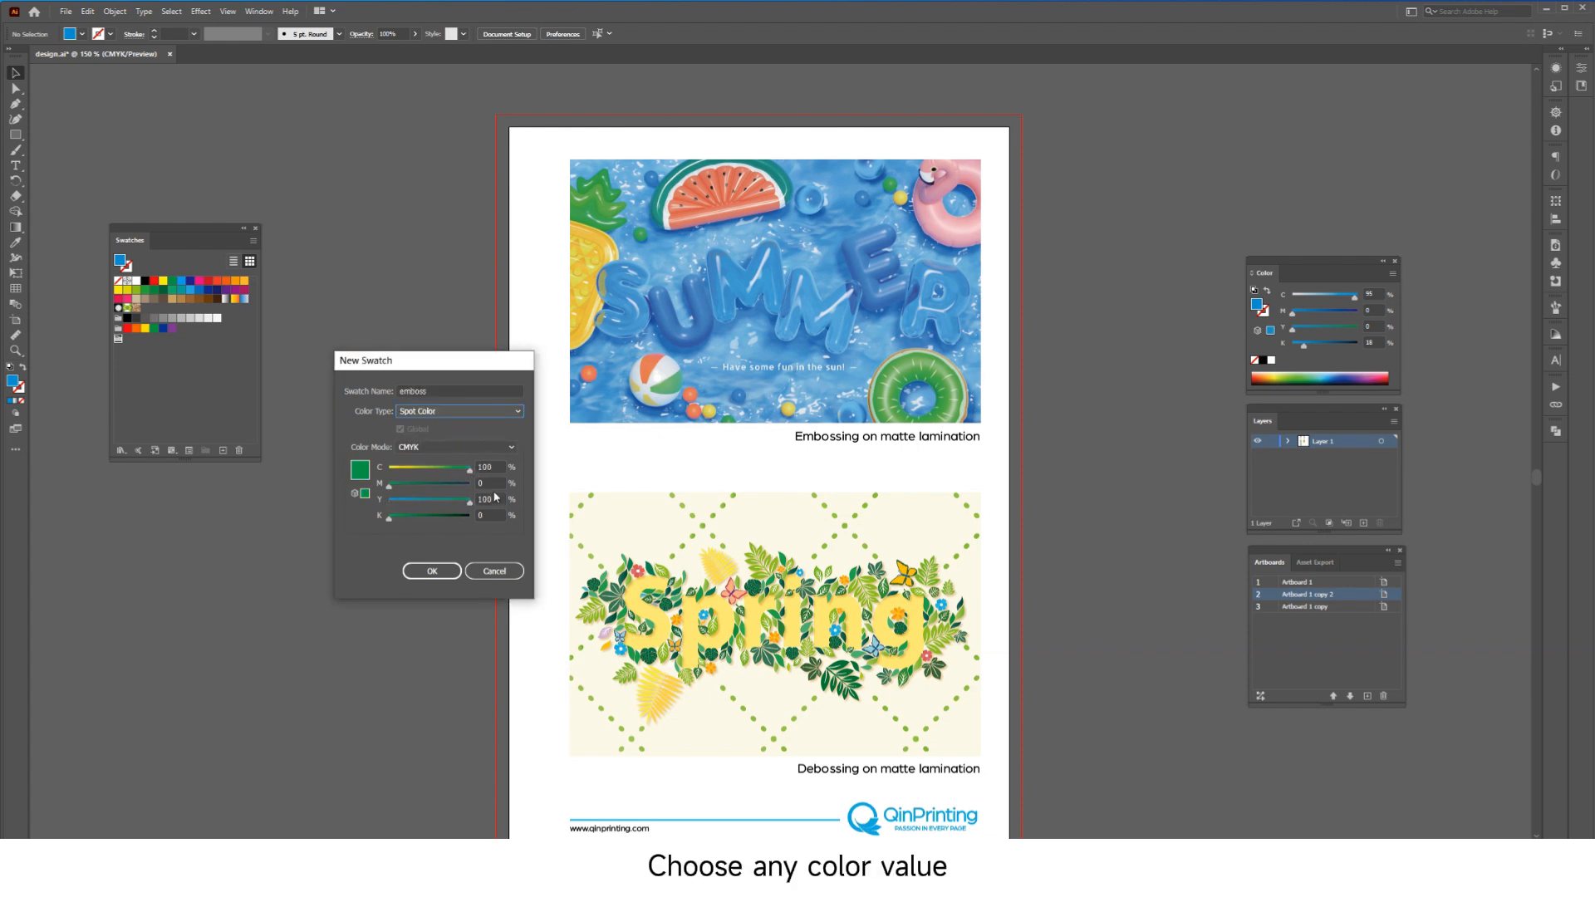
click(430, 571)
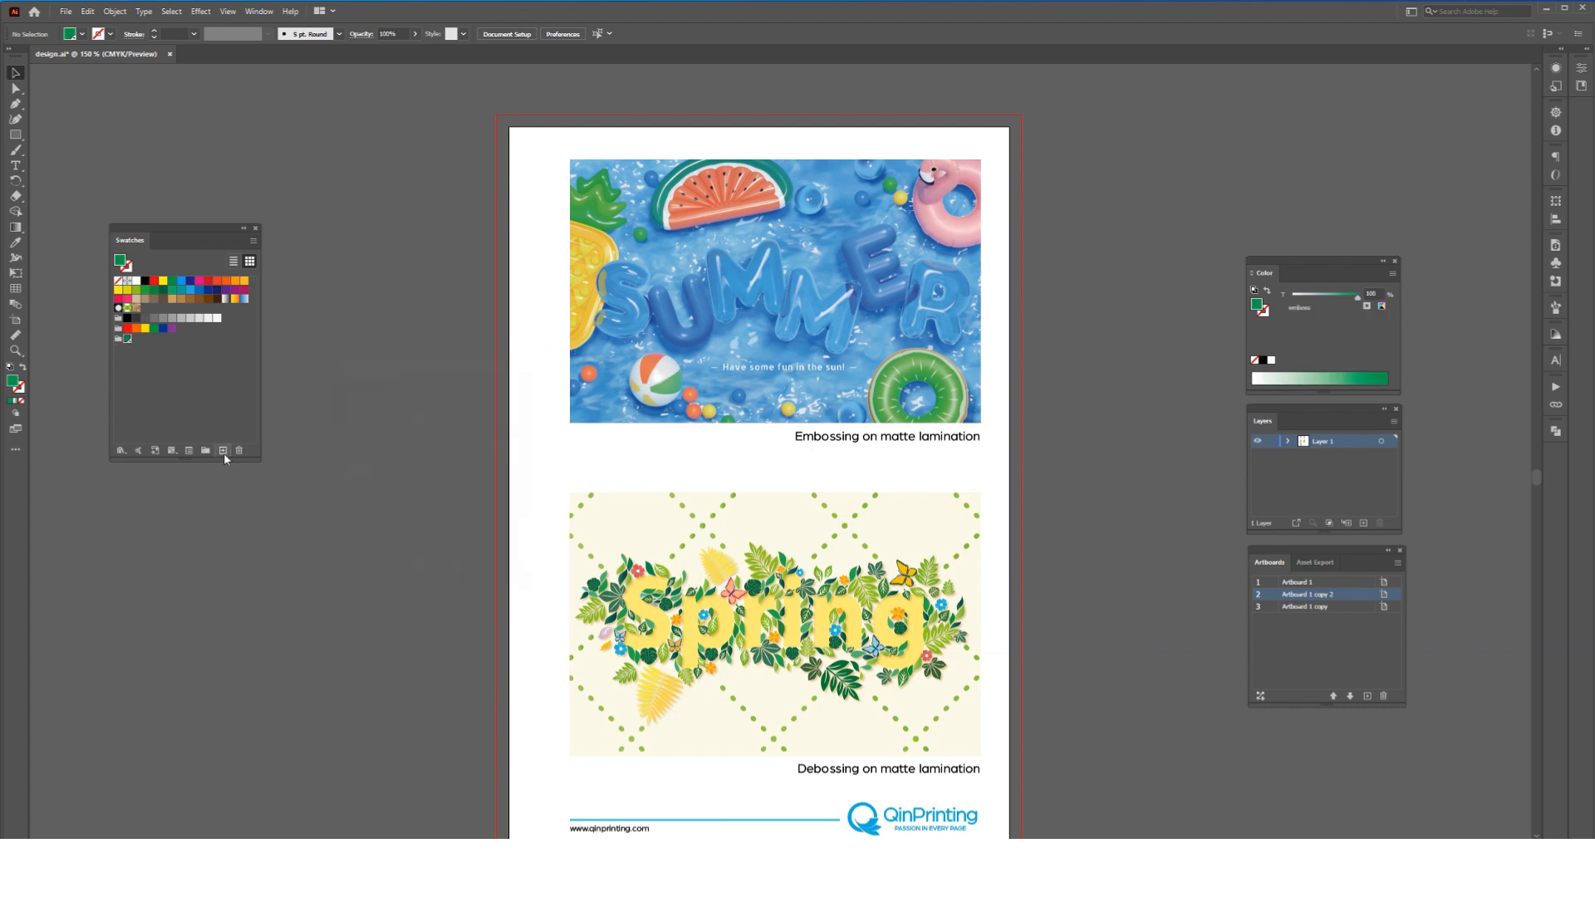
click(222, 449)
text(deboss)
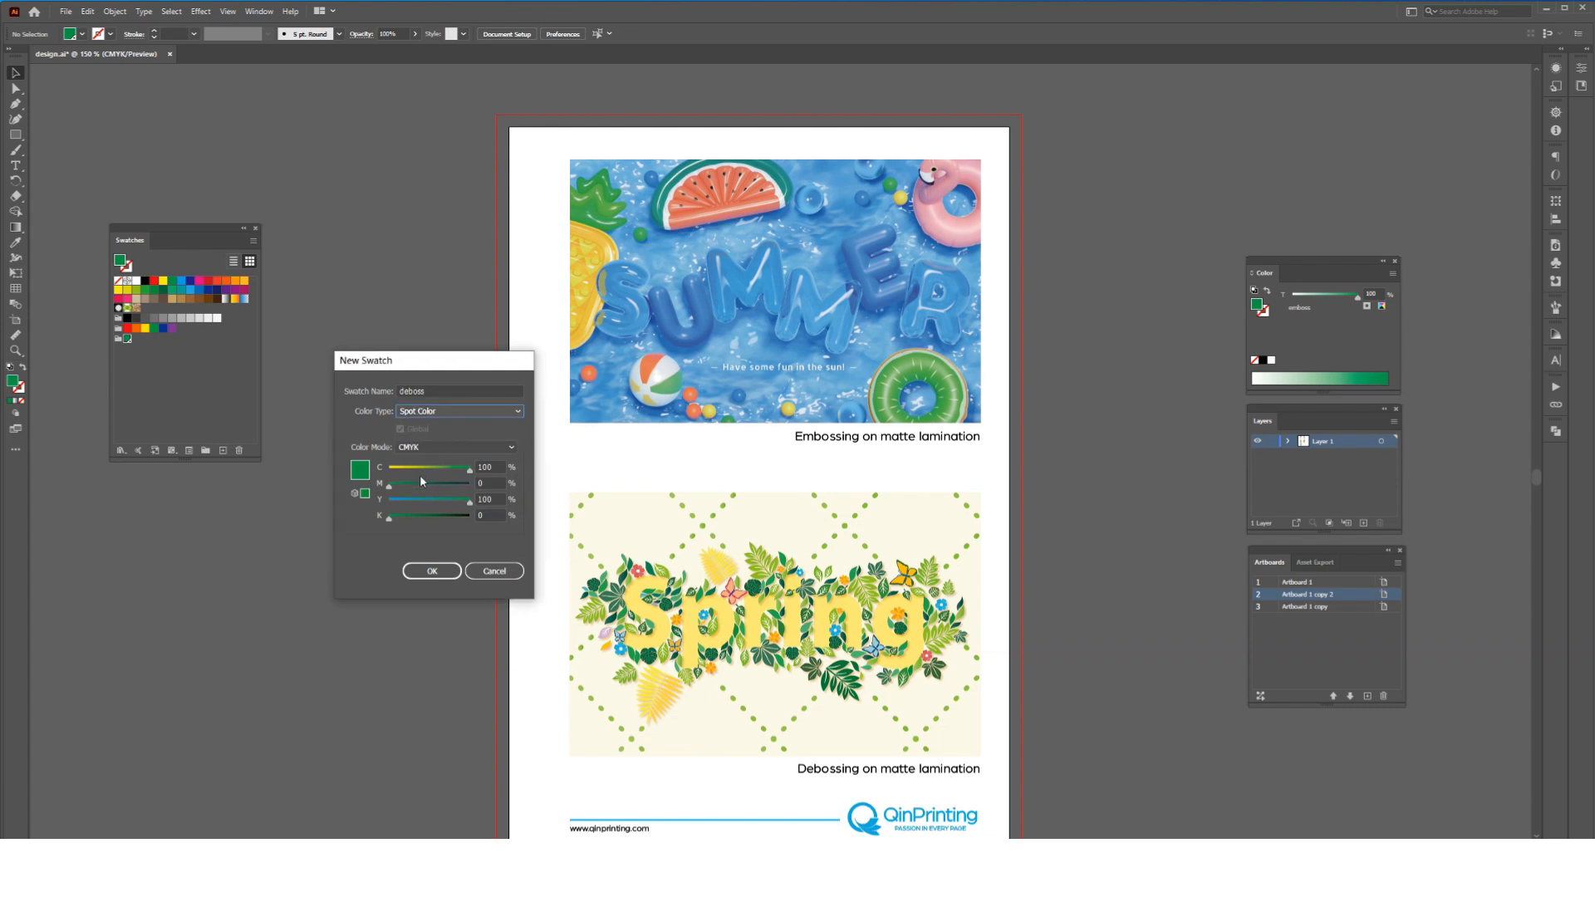
click(431, 570)
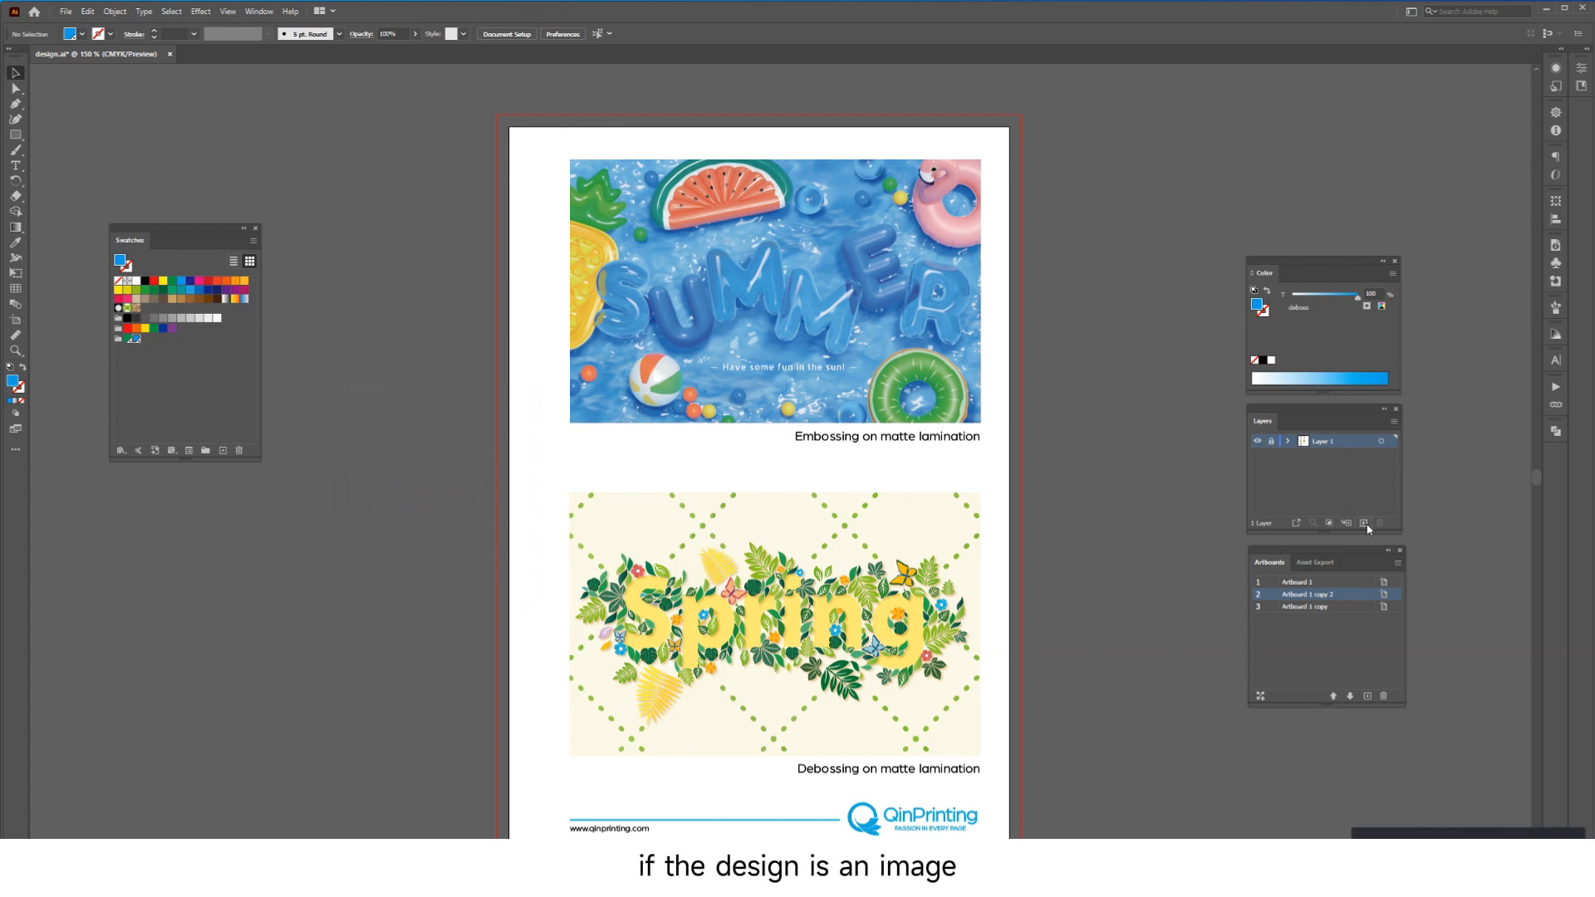
Step: Add a new layer and fill the traced SUMMER lettering with the emboss swatch
click(1364, 523)
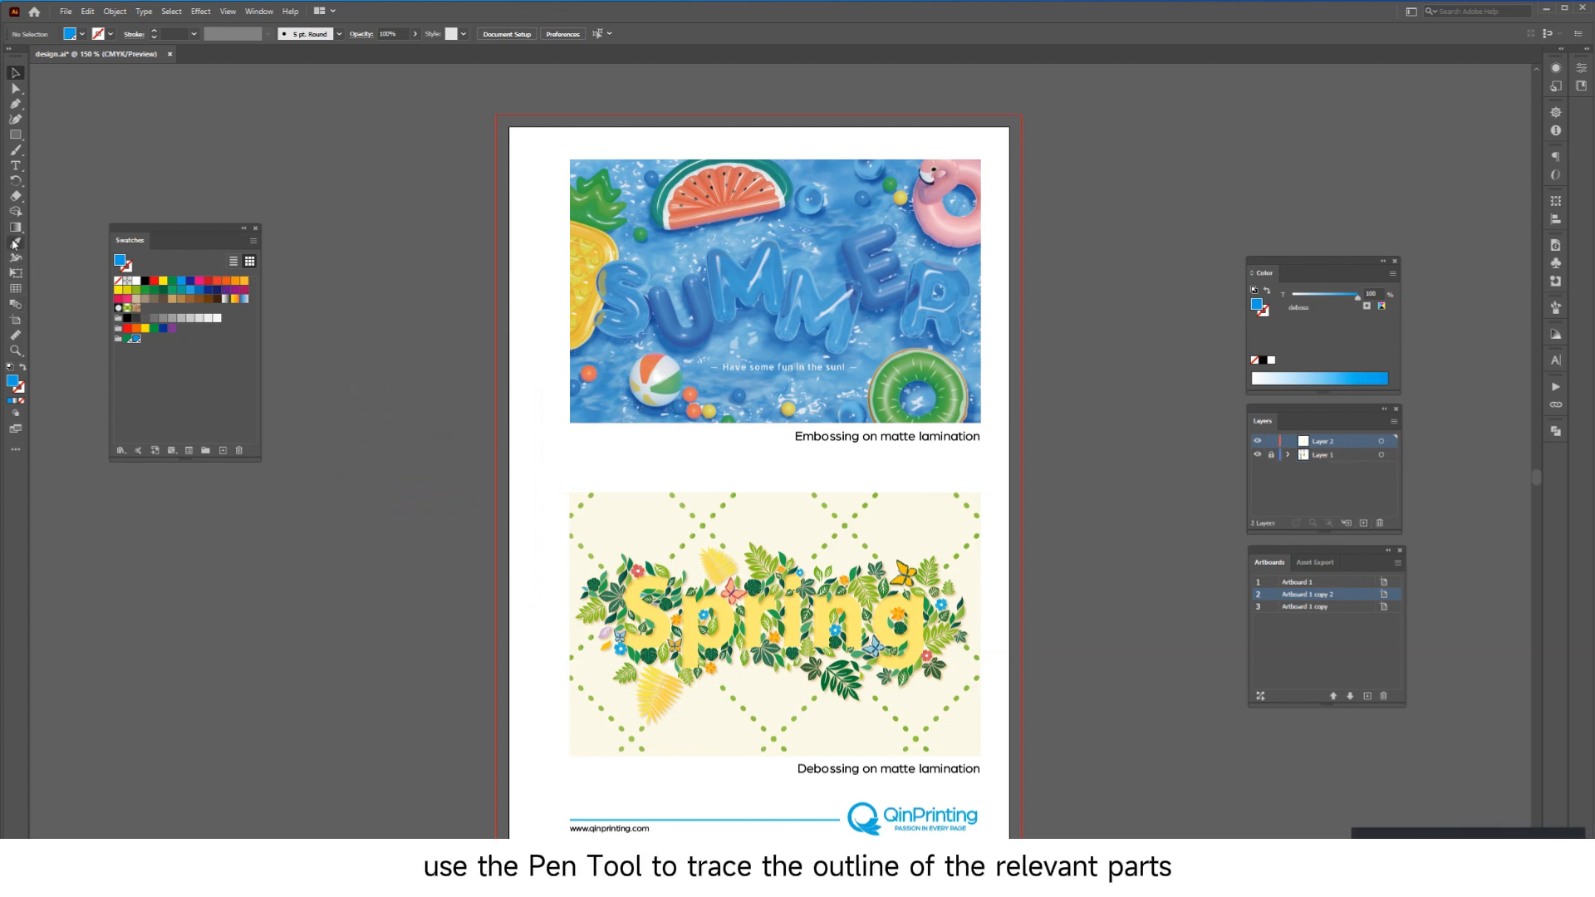
mouse_move(15, 100)
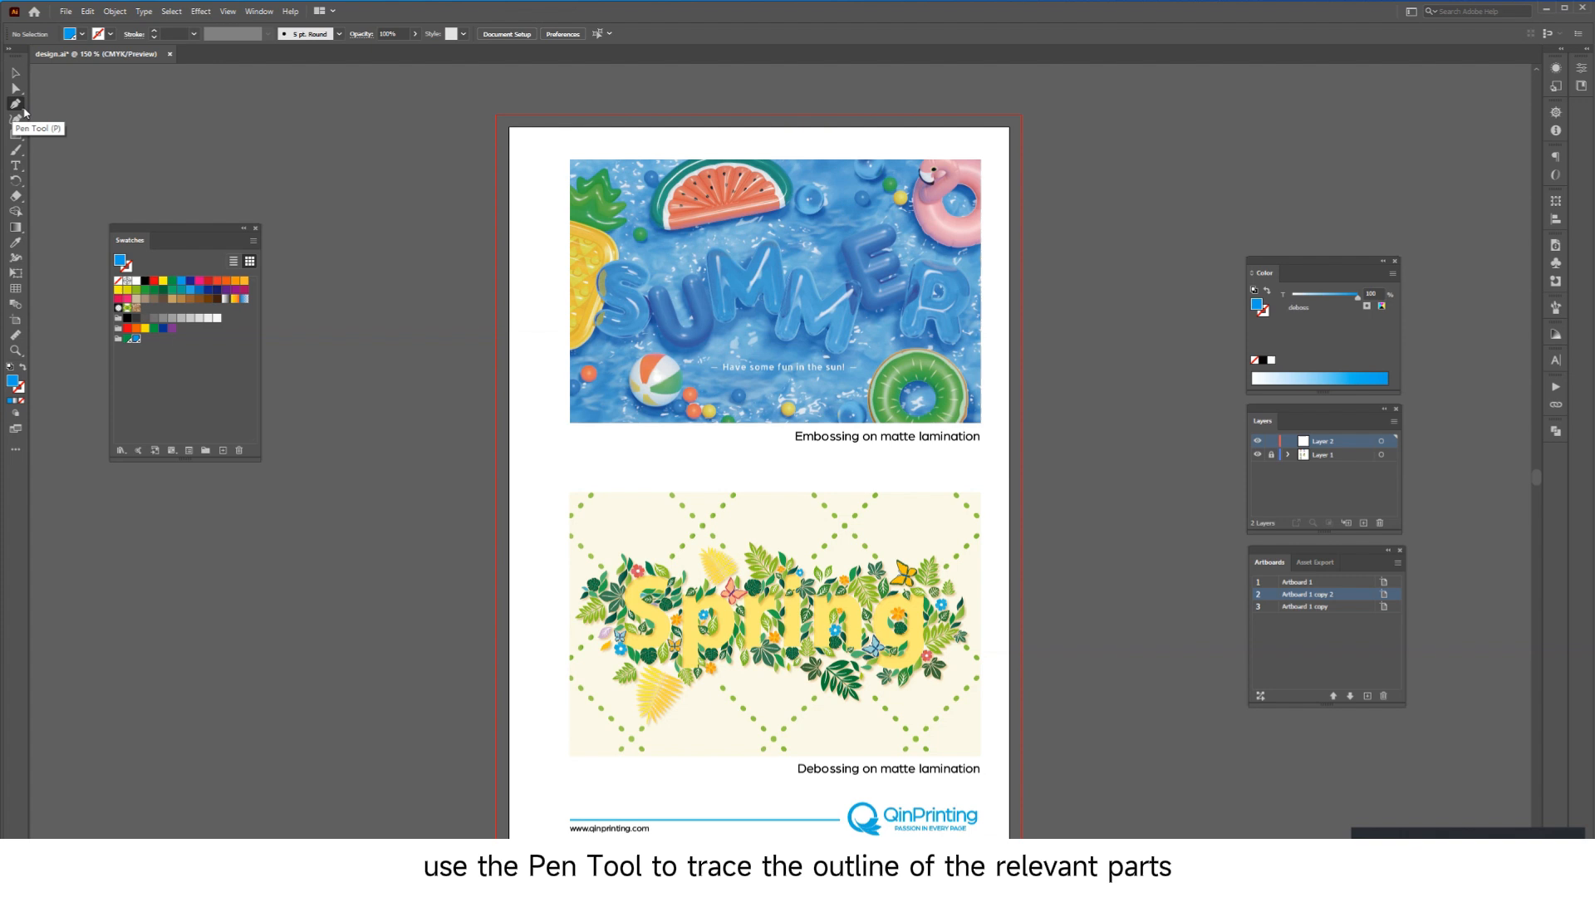
mouse_move(647, 281)
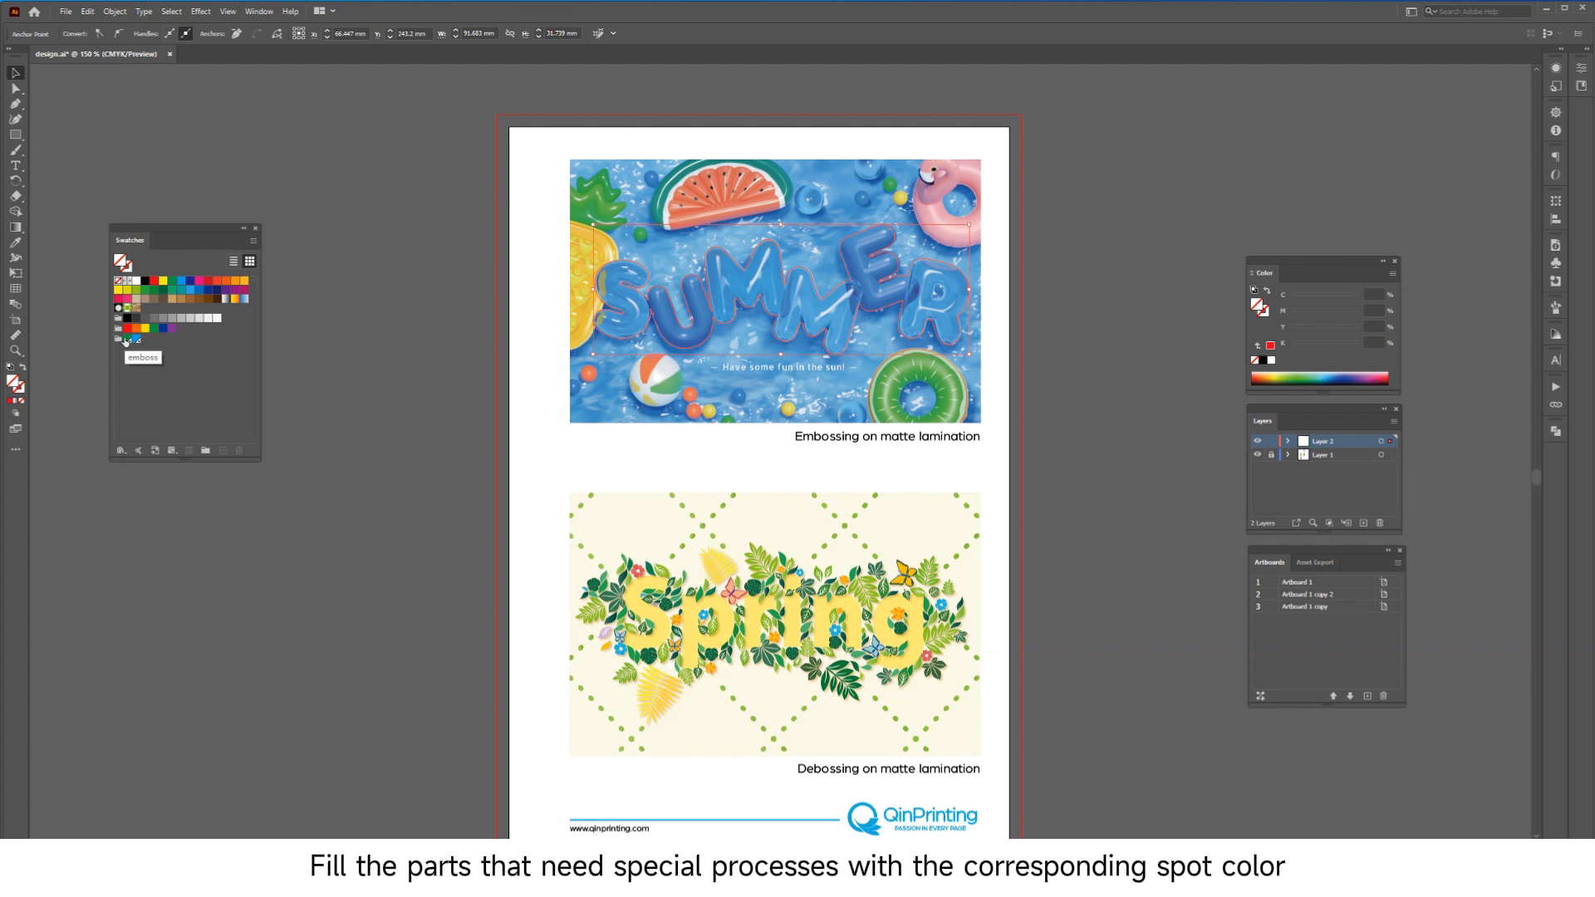
click(117, 339)
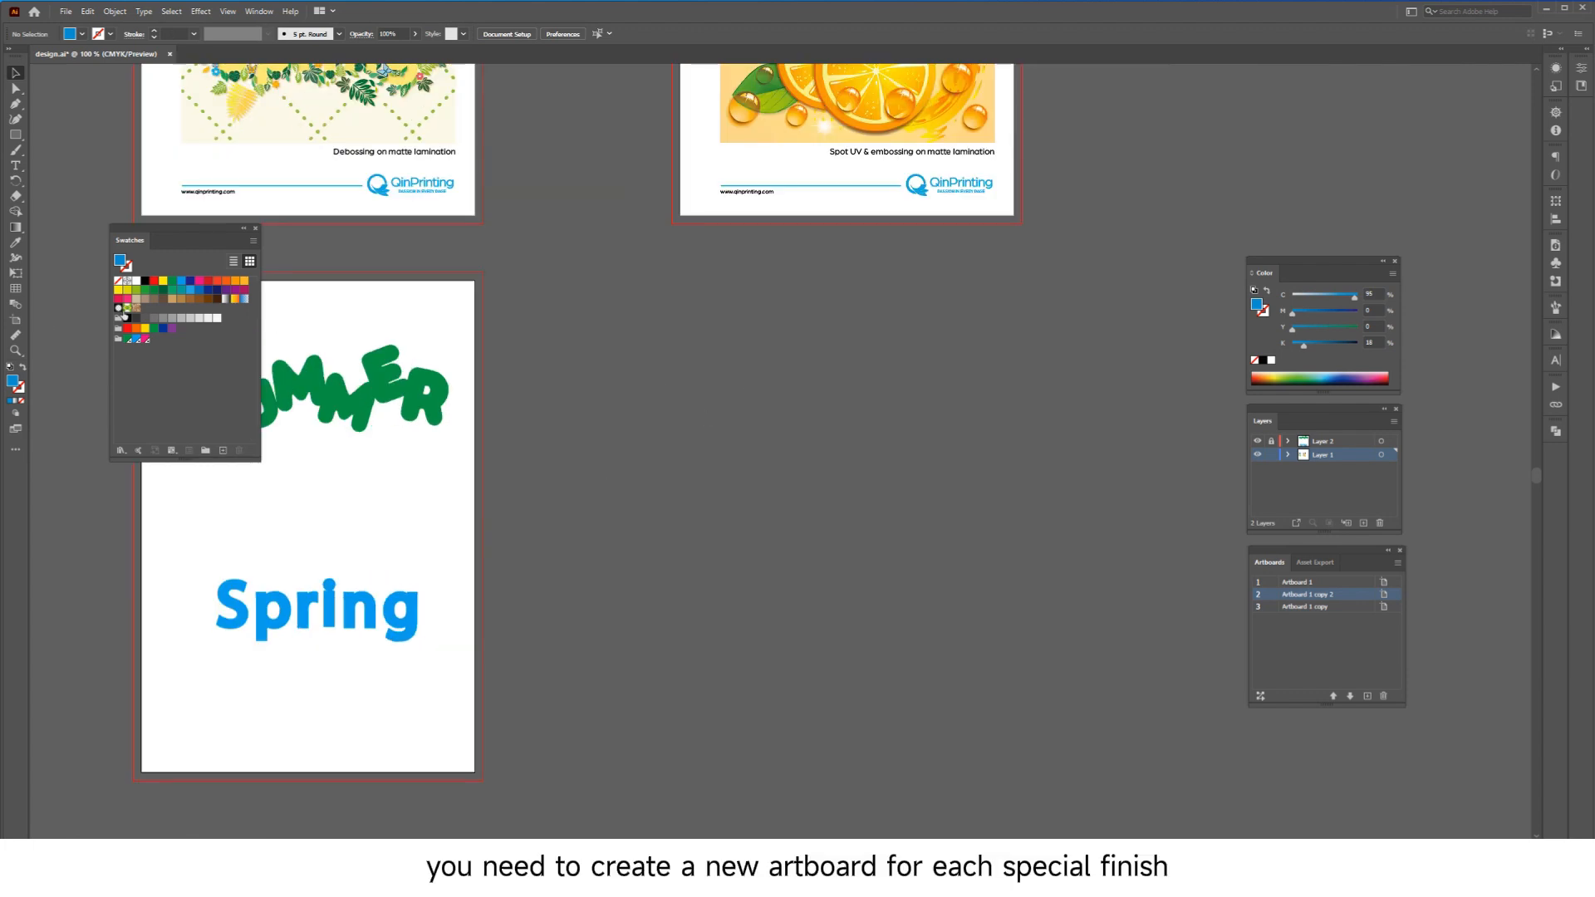
Step: Duplicate the coffee and orange artboard with its artwork as a fourth artboard
click(17, 350)
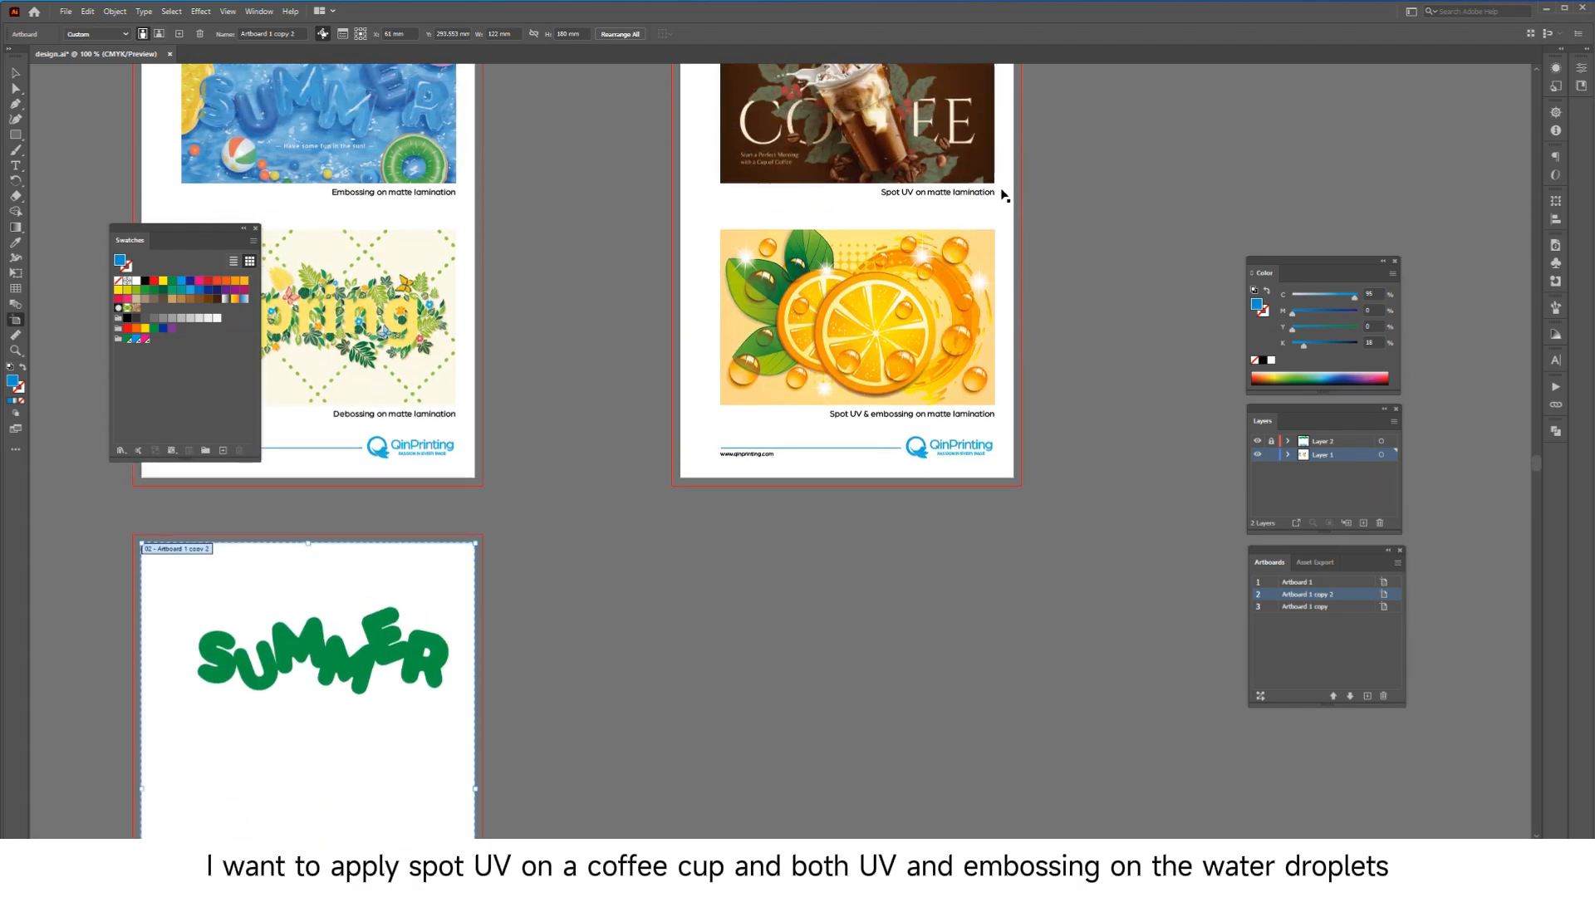
click(1305, 607)
text(spot uv)
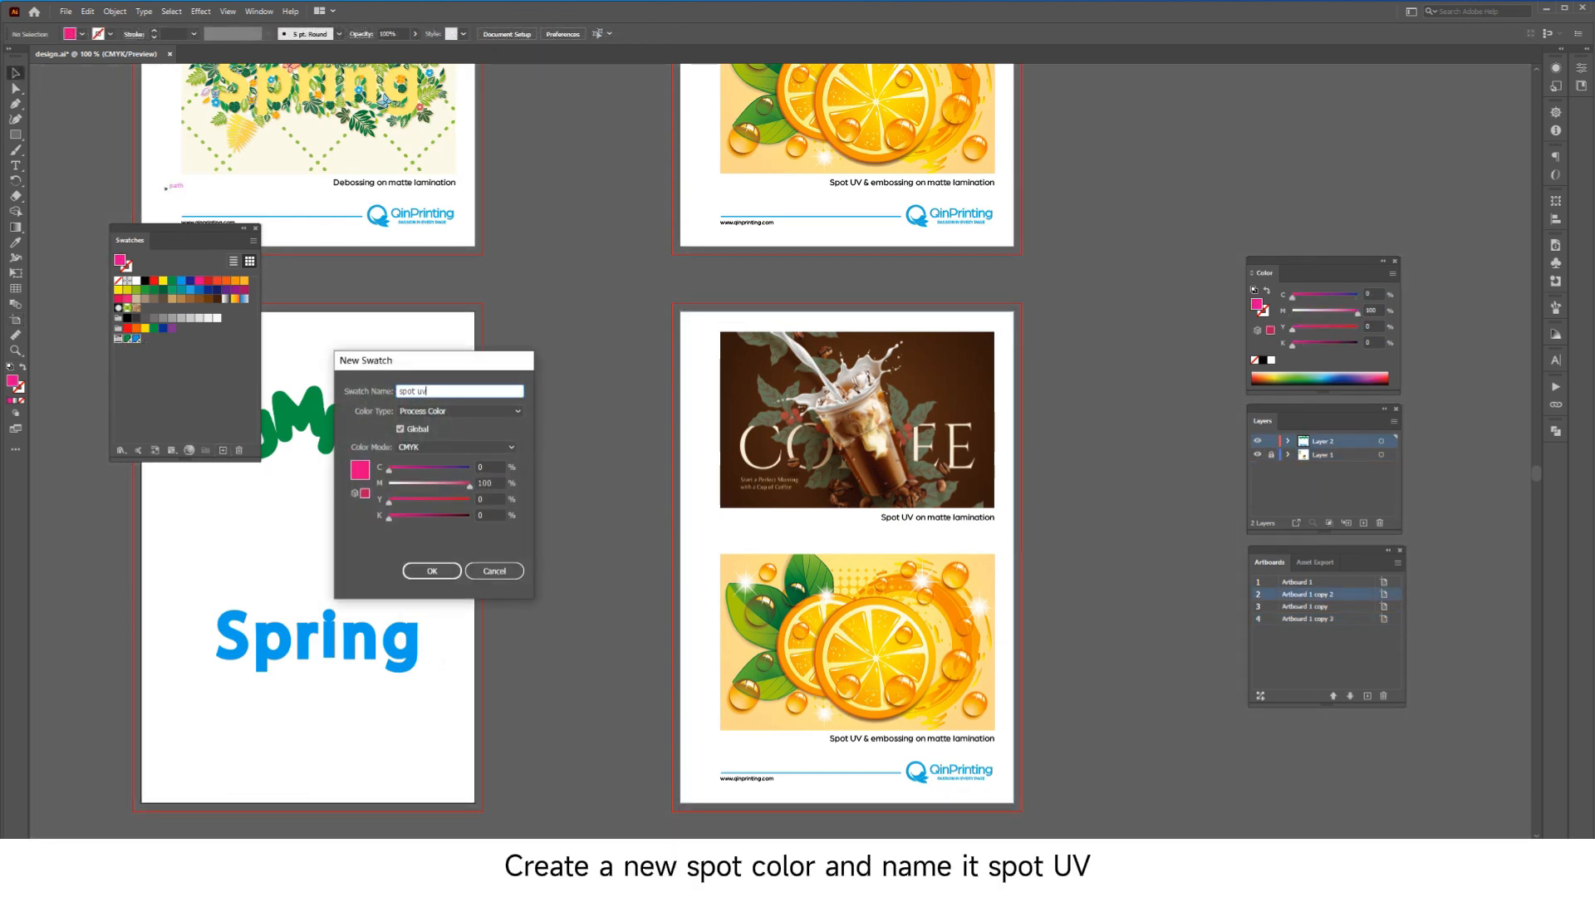
Step: Create the 'spot uv' swatch with Color Type set to Spot Color
click(458, 412)
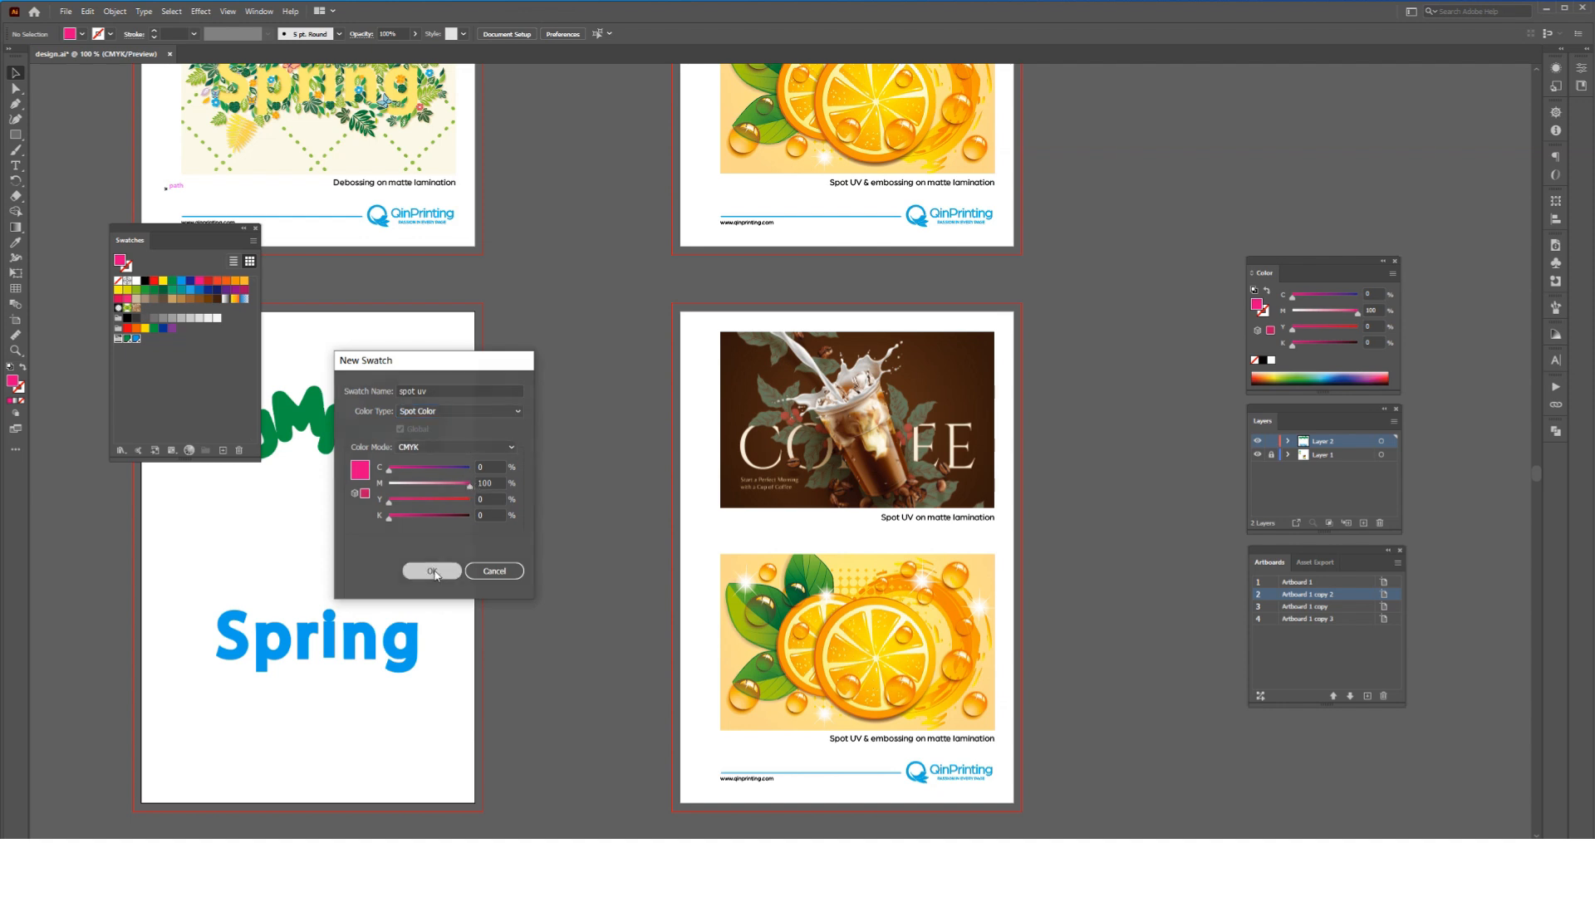
click(431, 569)
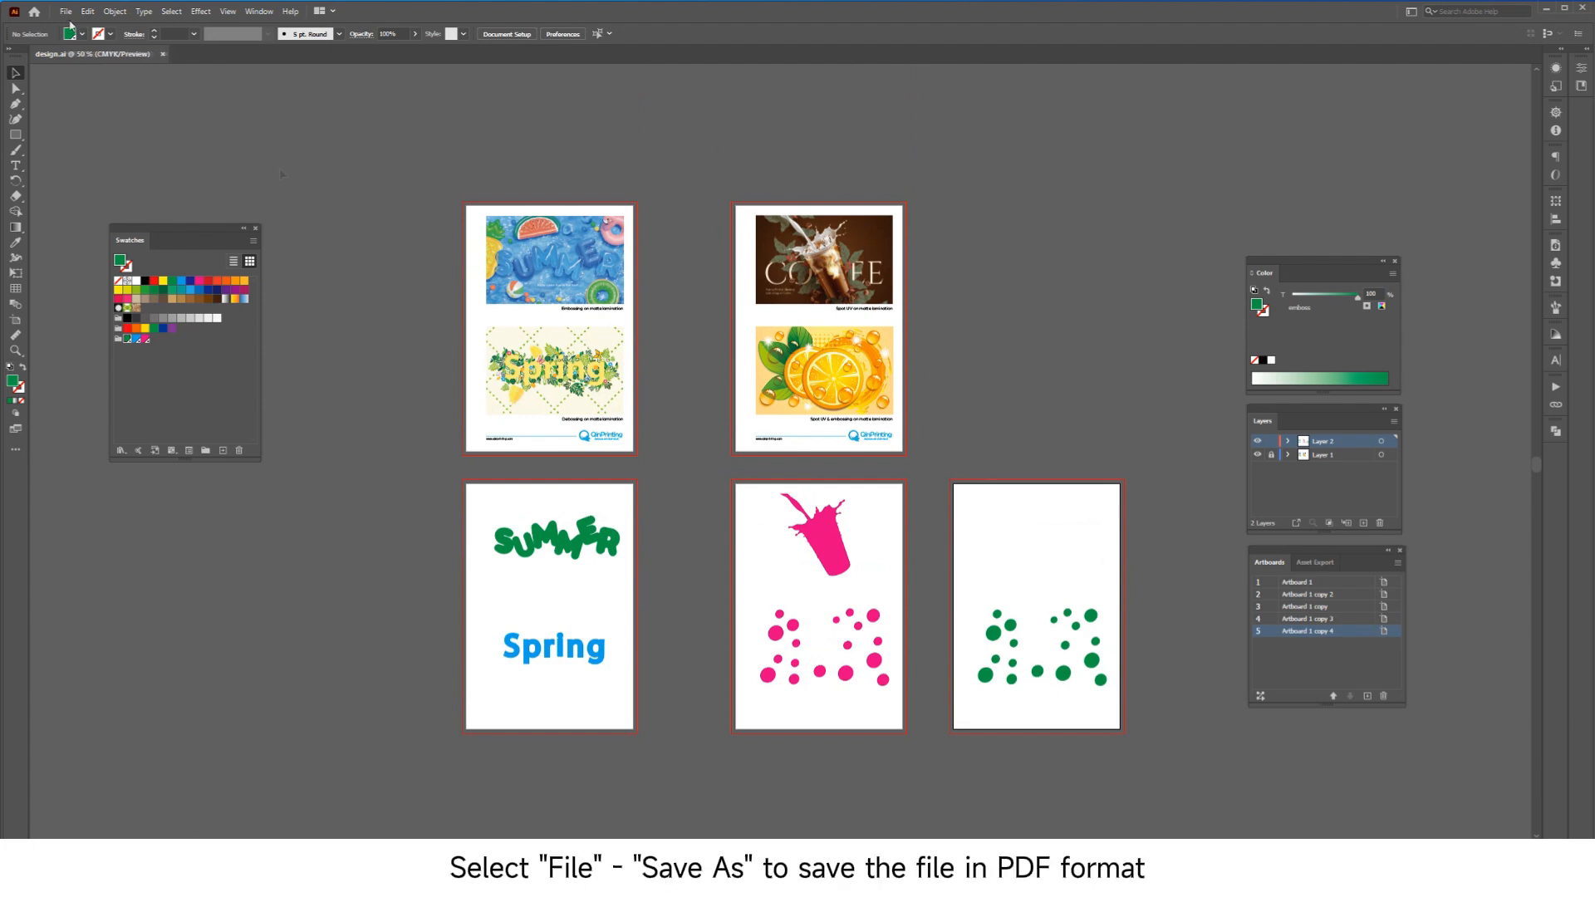
Step: Save as Adobe PDF using High Quality Print, document bleed settings and no colour profiles
click(64, 11)
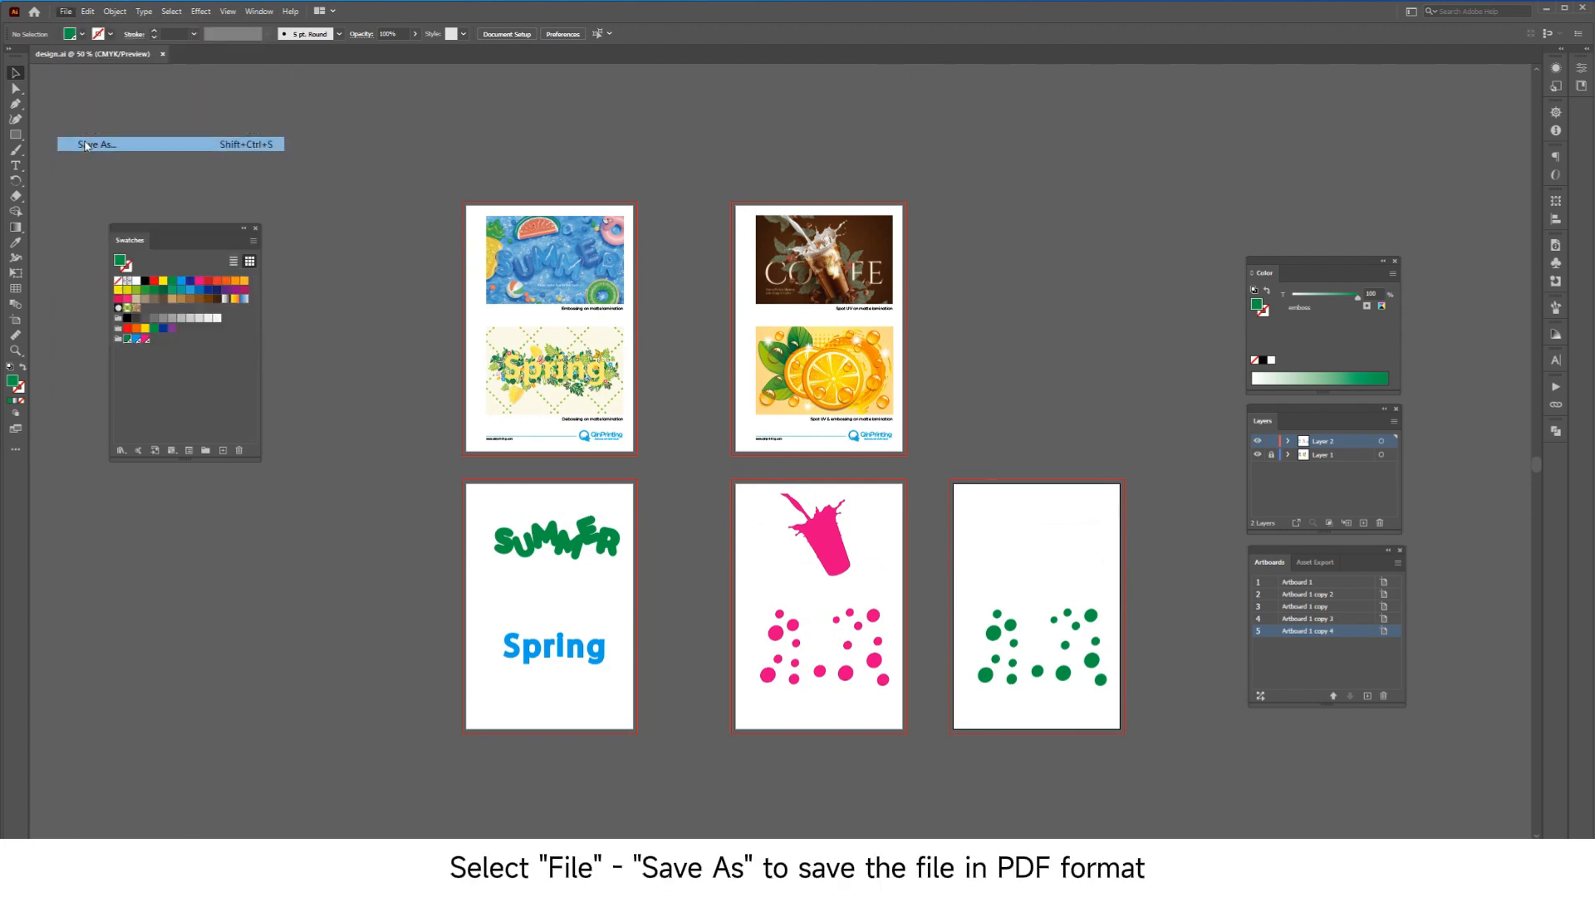
click(95, 143)
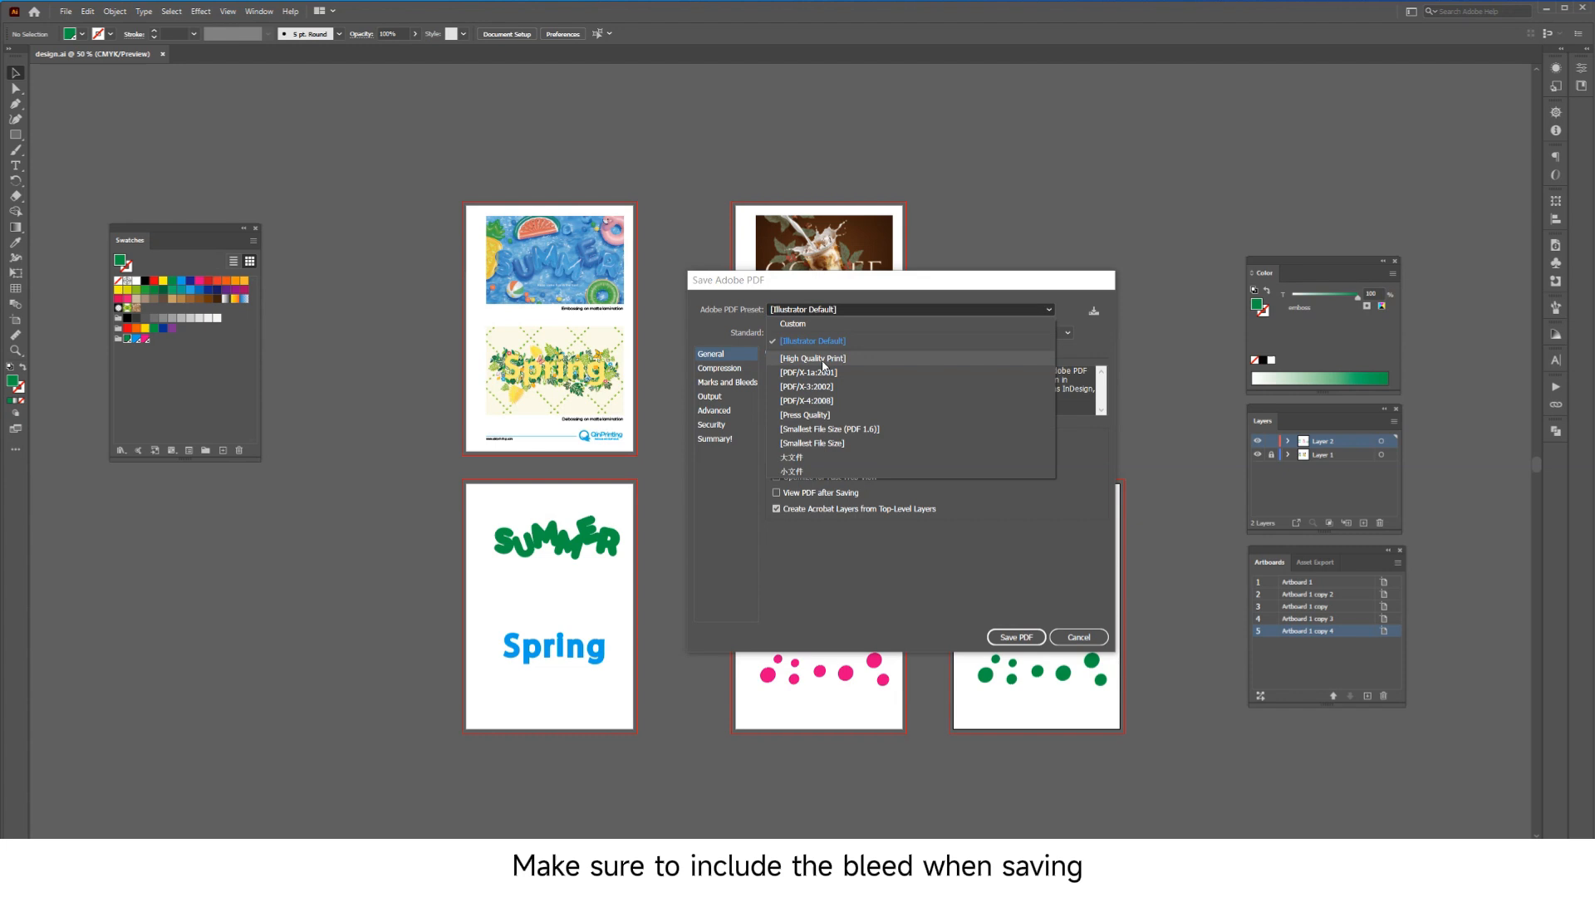
click(812, 358)
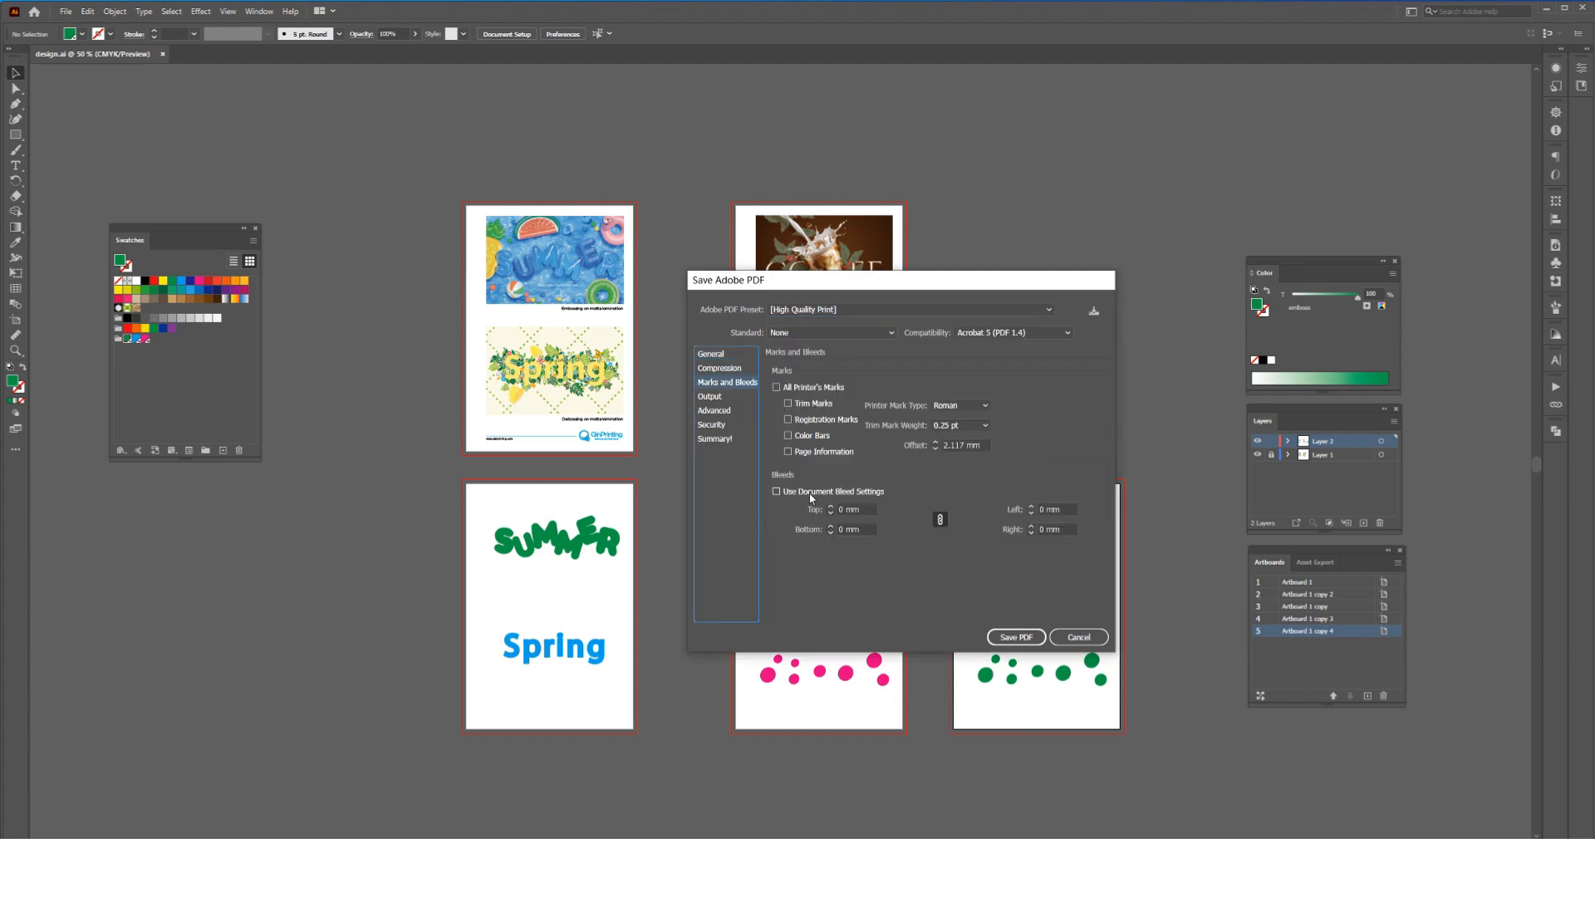
click(709, 396)
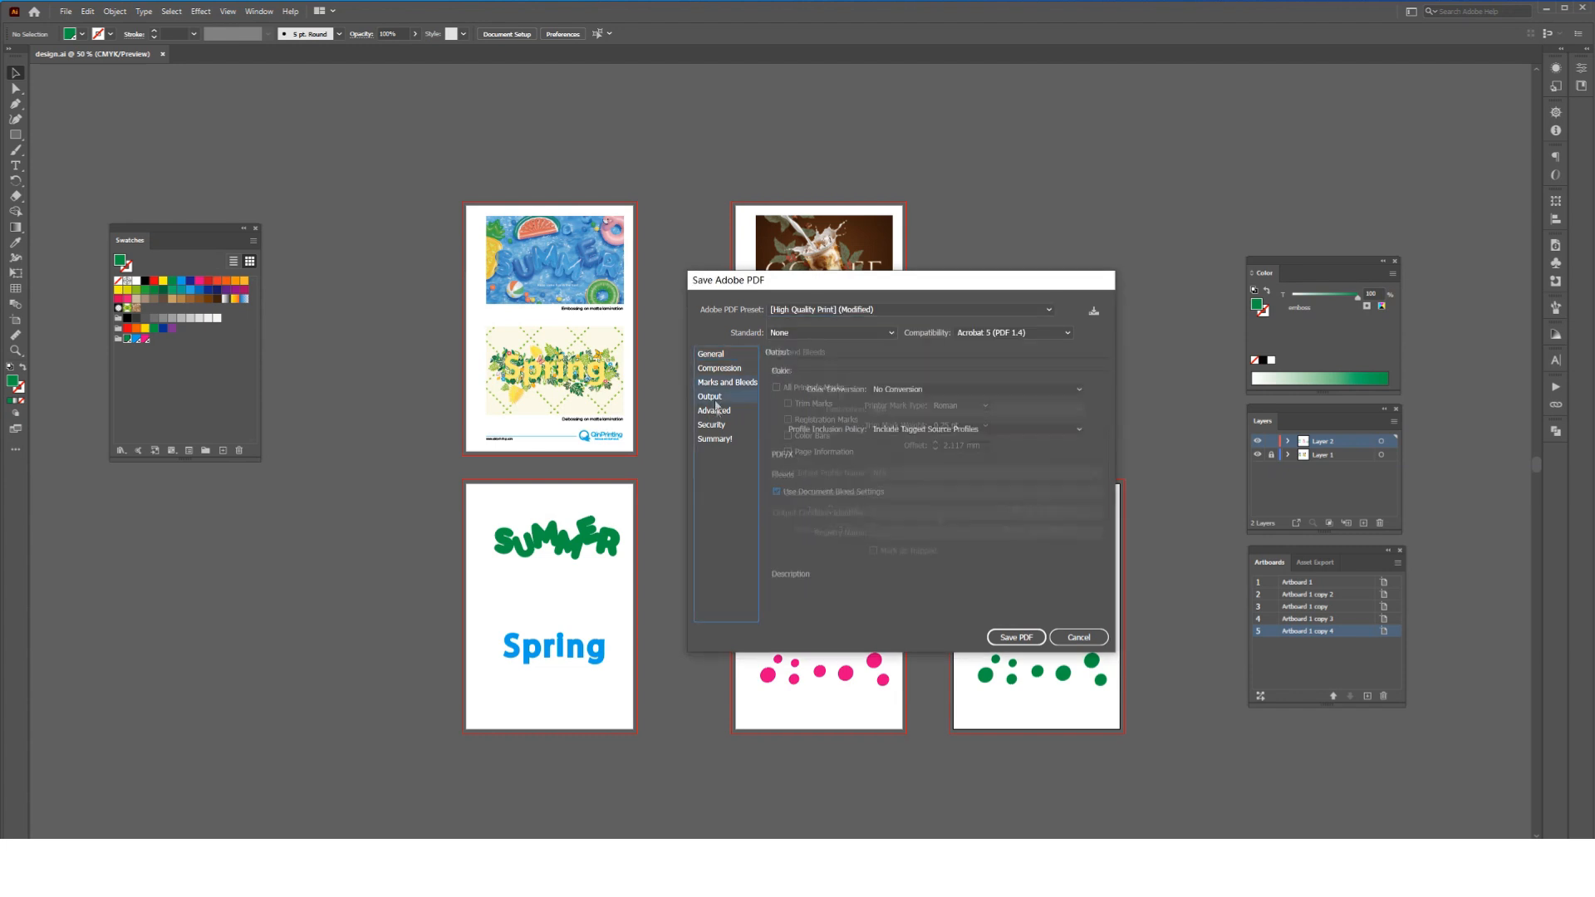
click(708, 396)
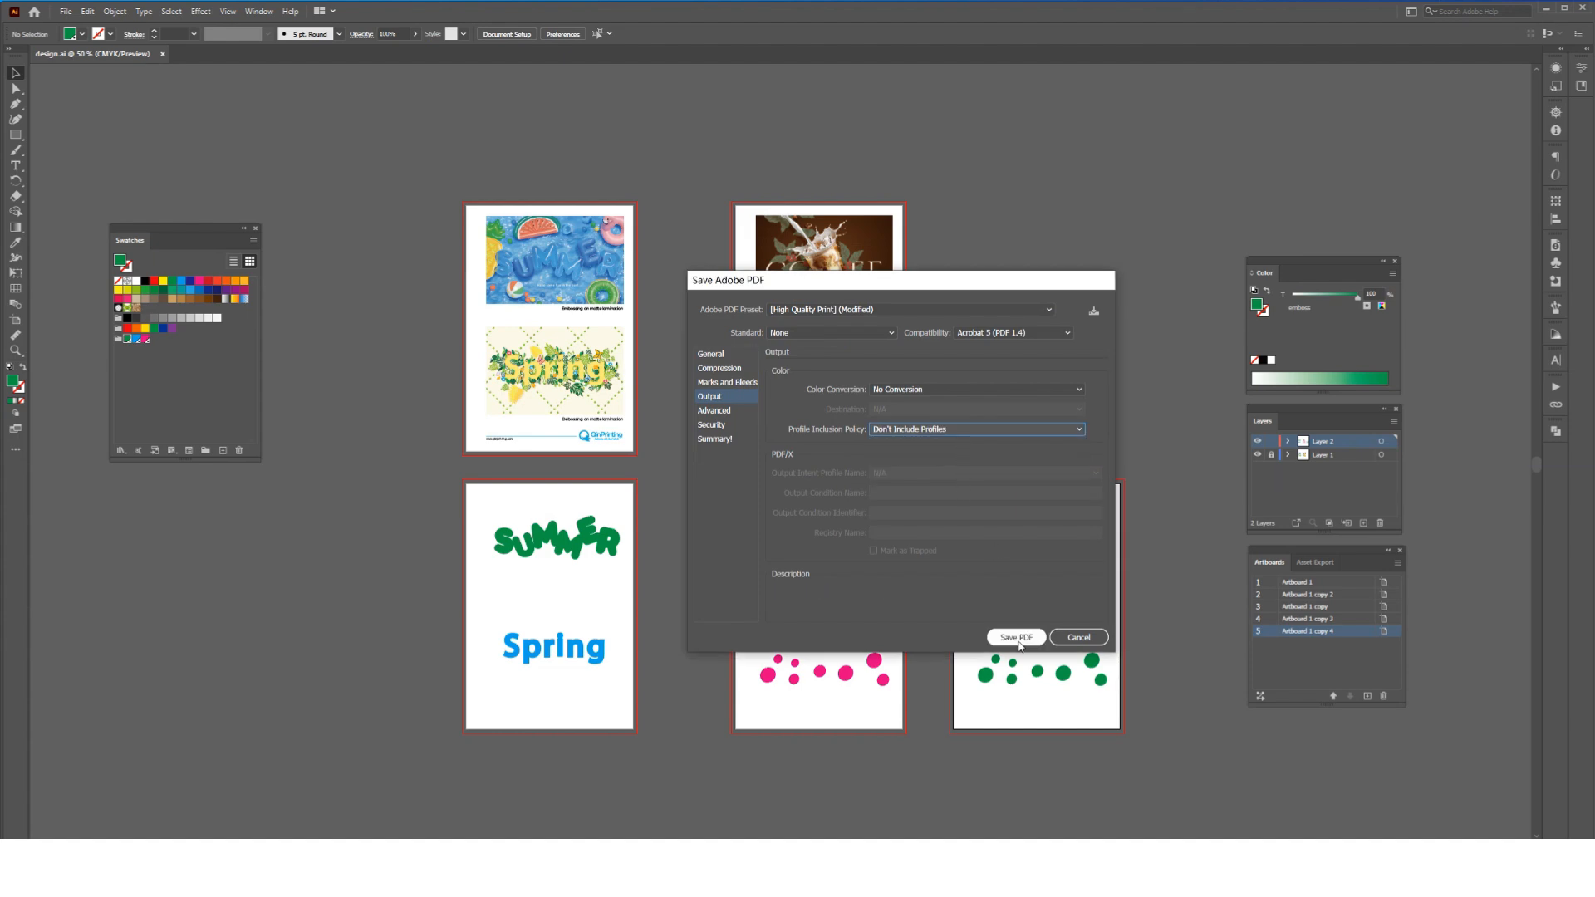
click(1014, 637)
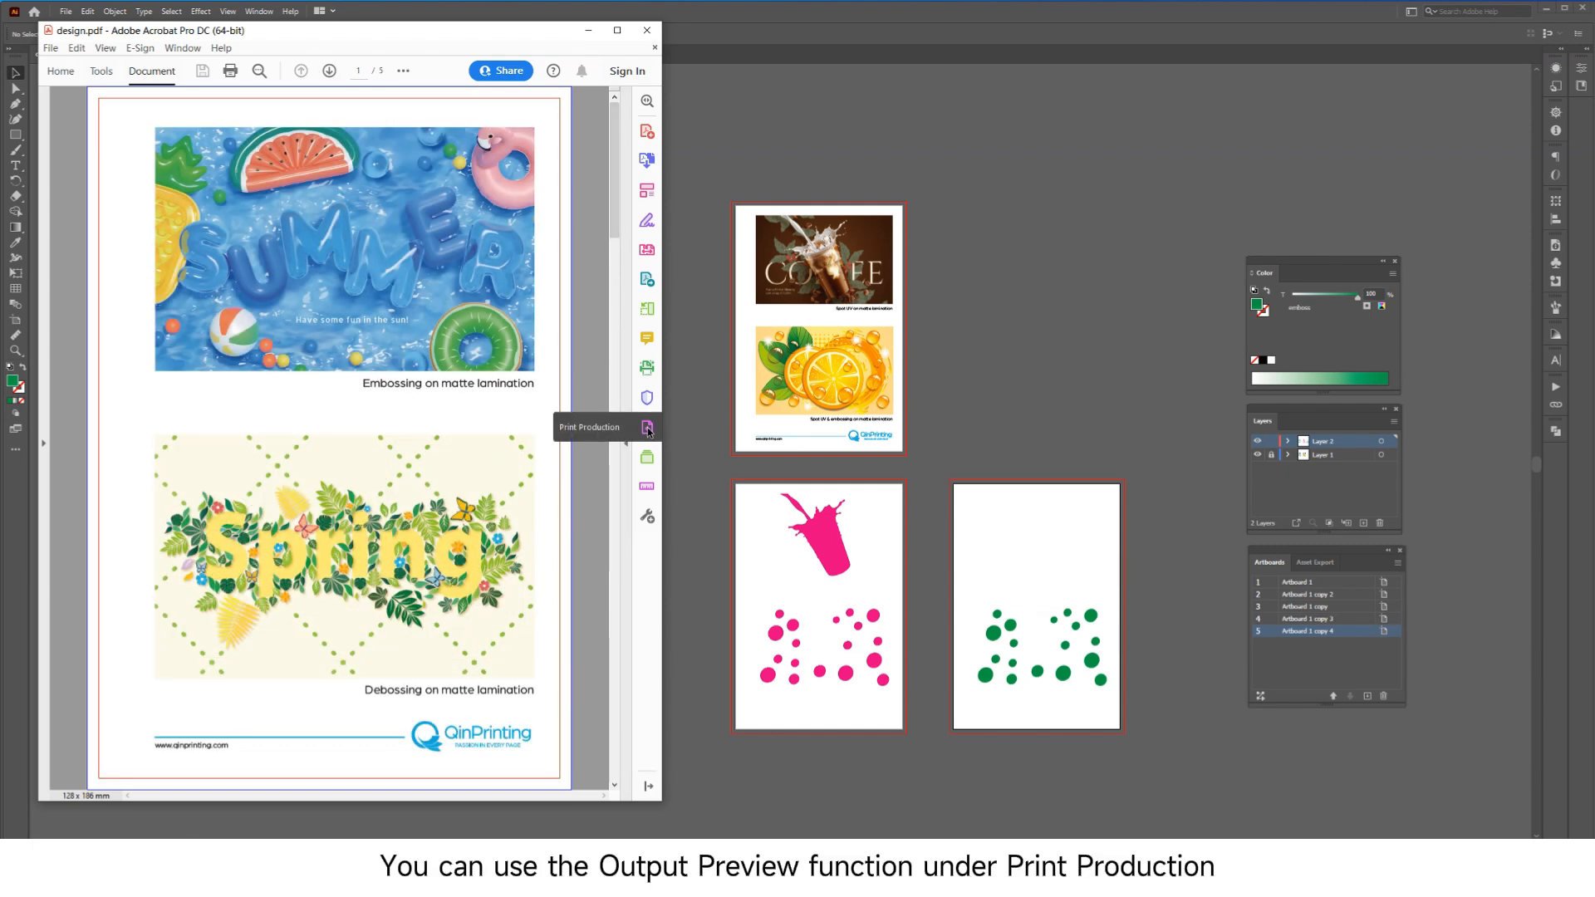
Step: Open Acrobat's Print Production tools to preview the emboss, deboss and spot uv separations
click(647, 426)
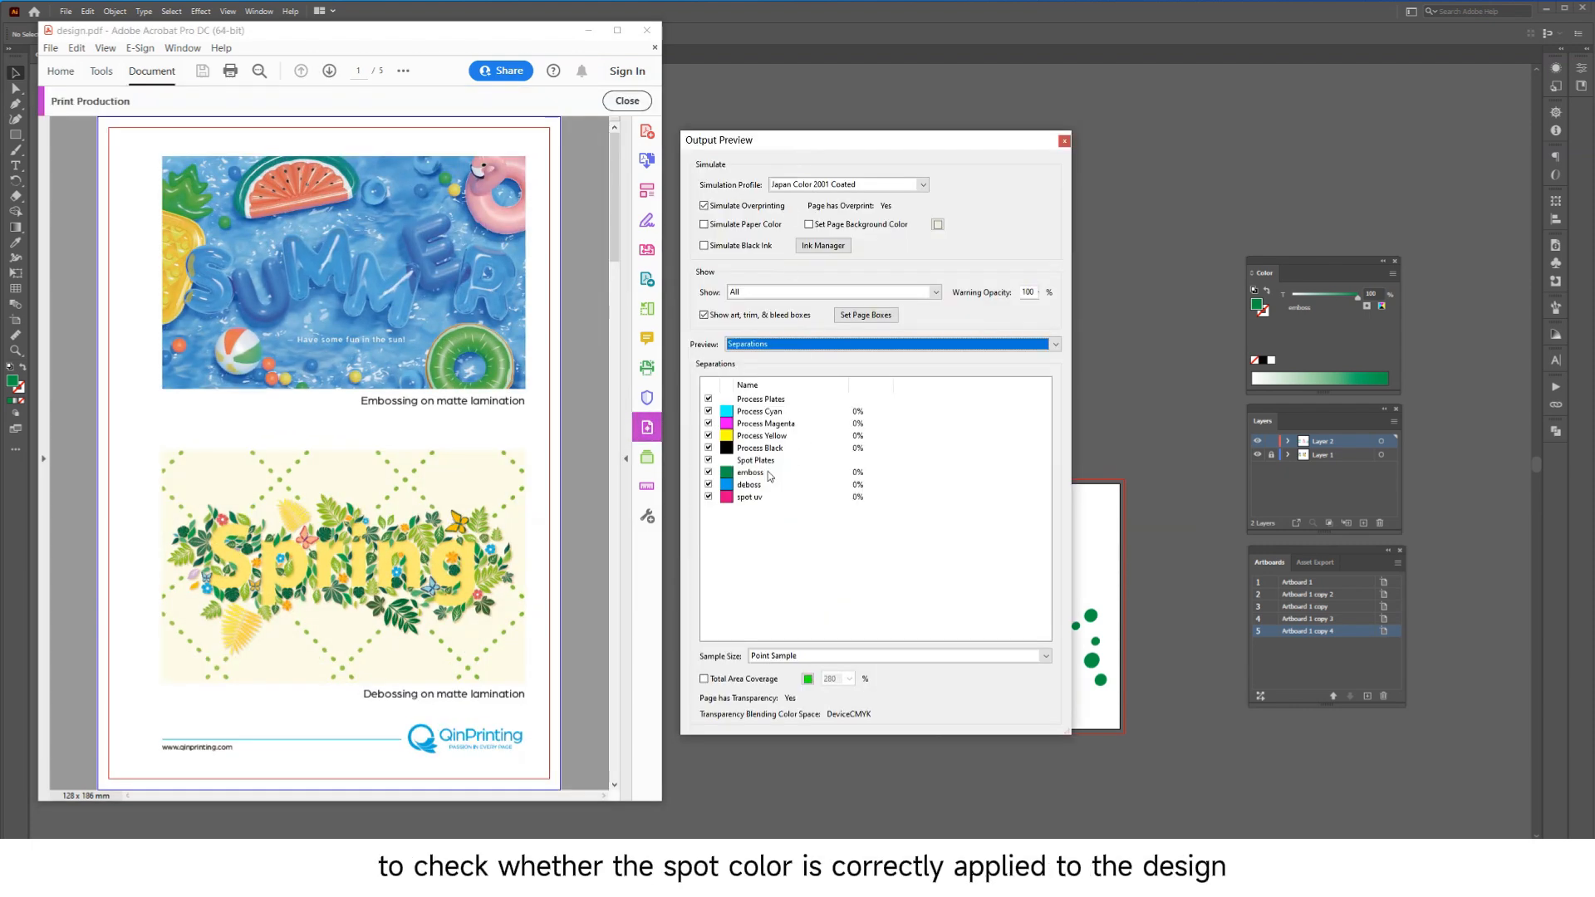